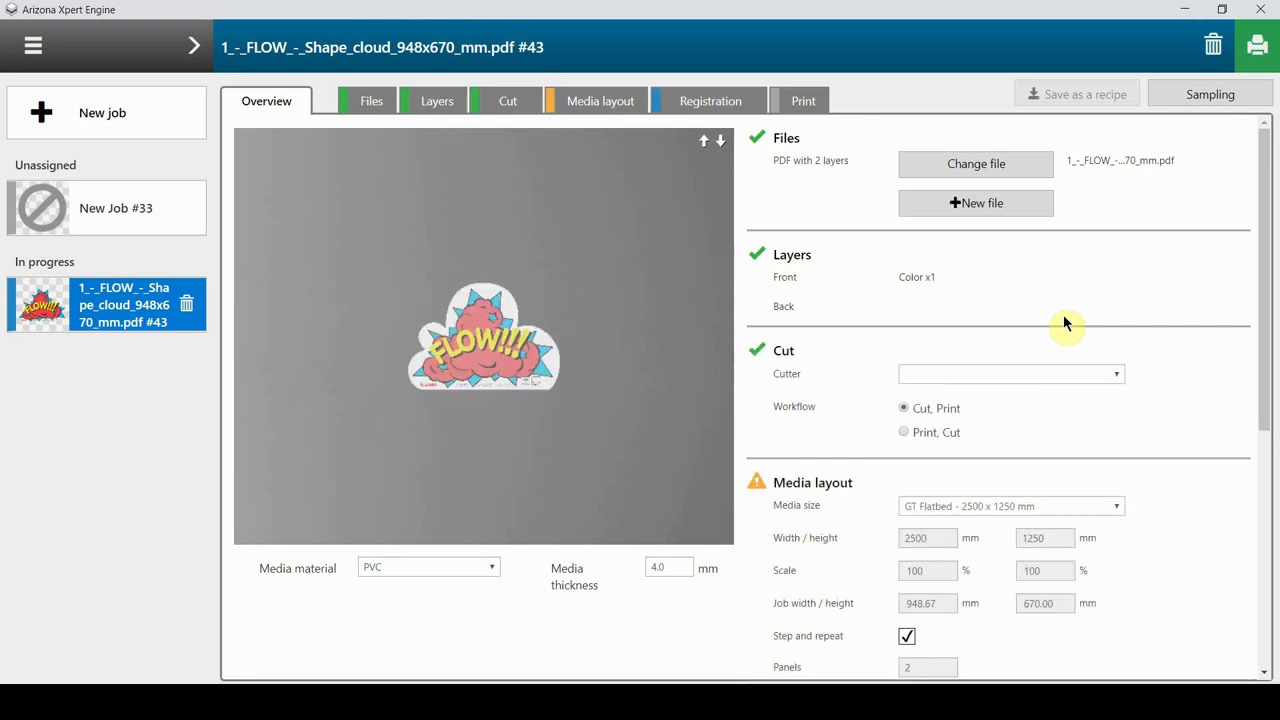
# - Set the job's Media size to Custom, keeping 2500 × 1250 mm
pyautogui.click(1010, 172)
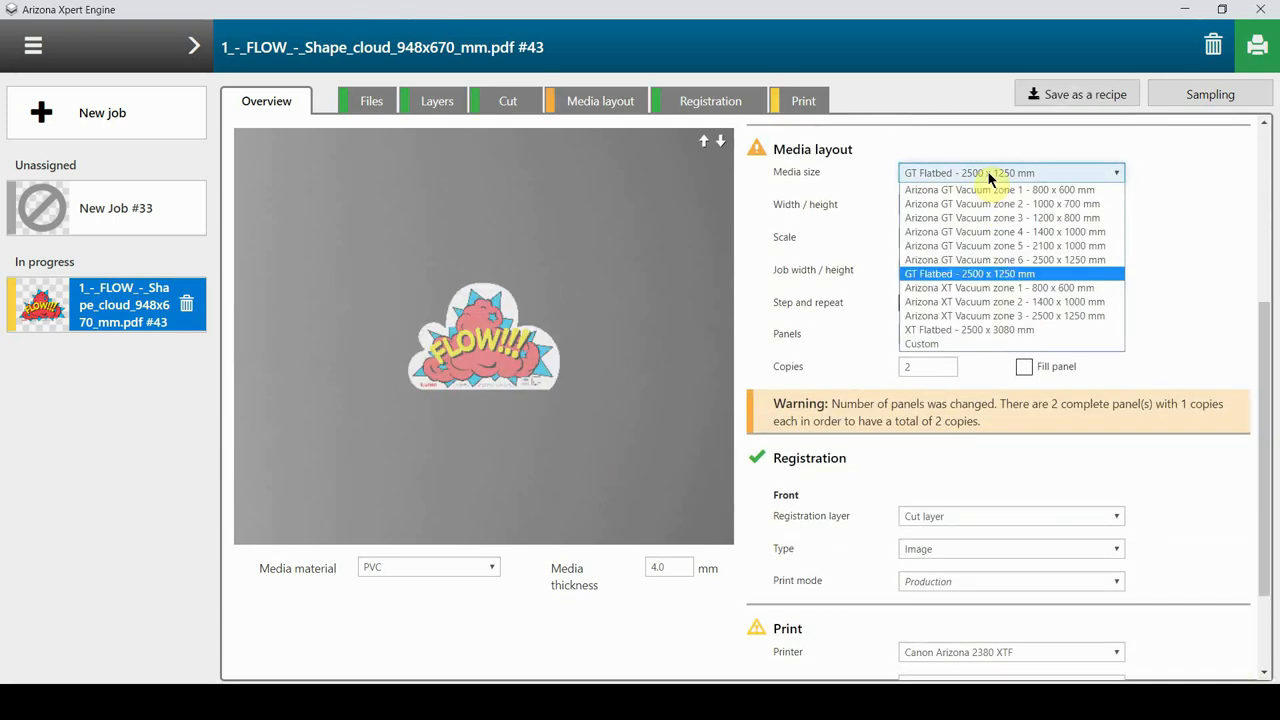
pyautogui.click(920, 344)
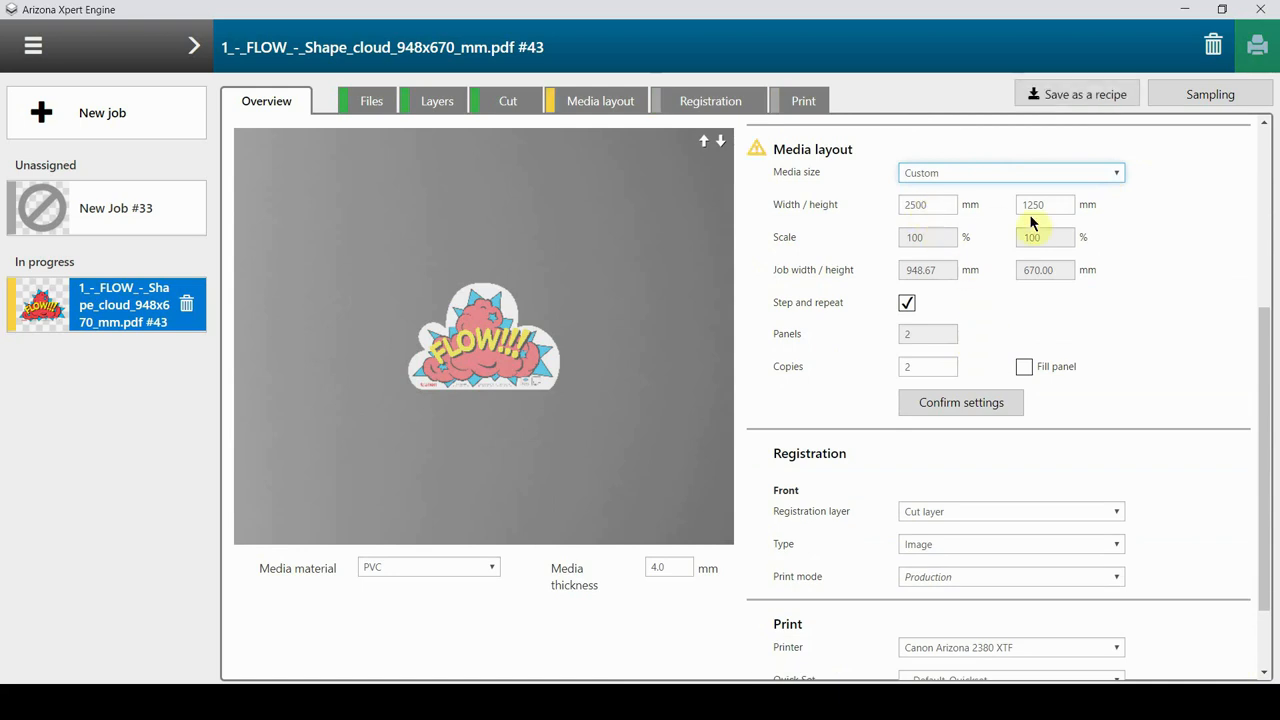